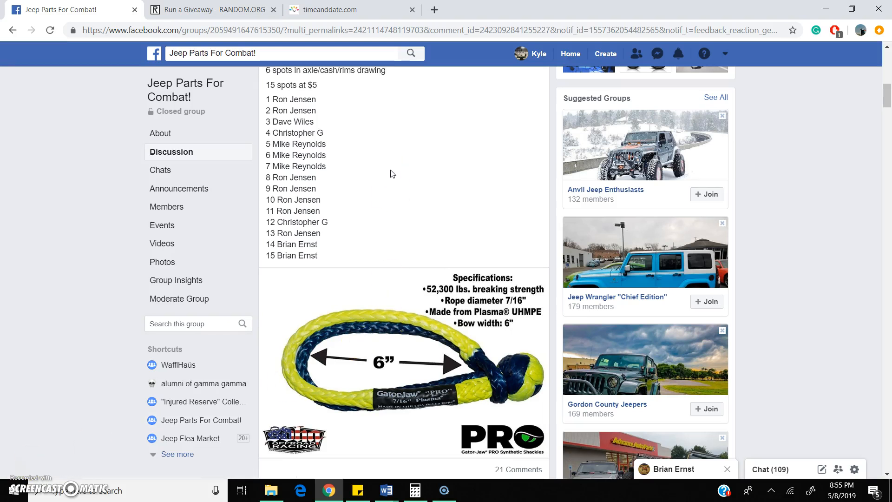
Step: Comment 'live' under the Facebook giveaway post and bring up the timeanddate clock
scroll("down", 3)
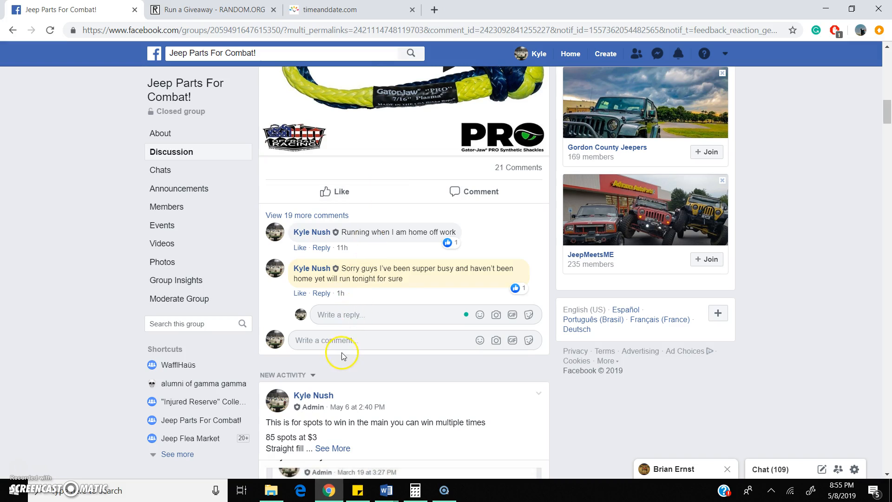
type("liv")
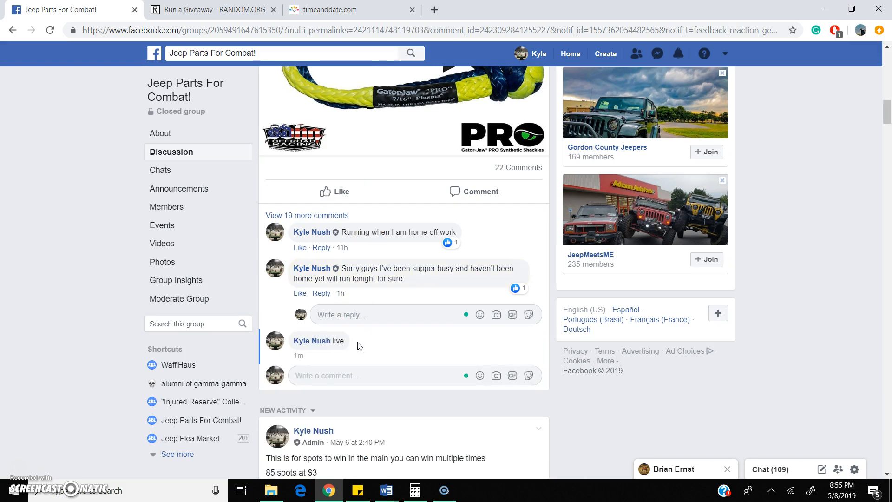
left_click(342, 10)
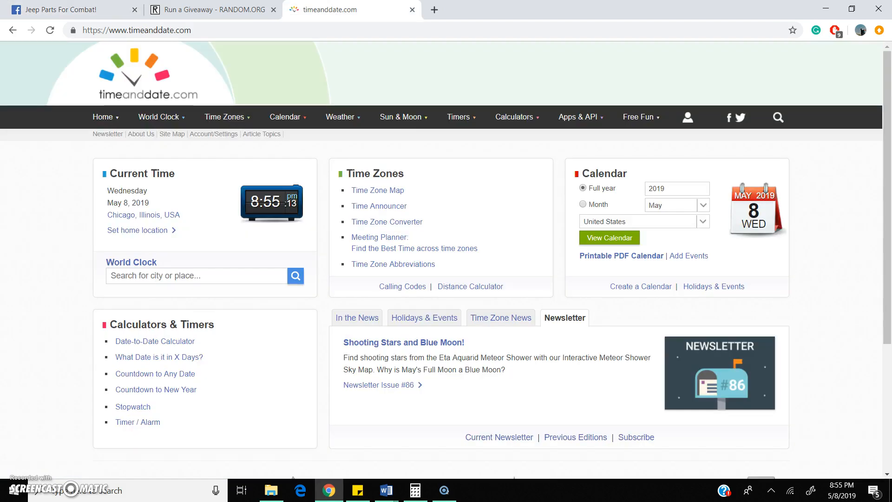
Step: Return to the Facebook post and select the fifteen numbered entries for copying
left_click(68, 9)
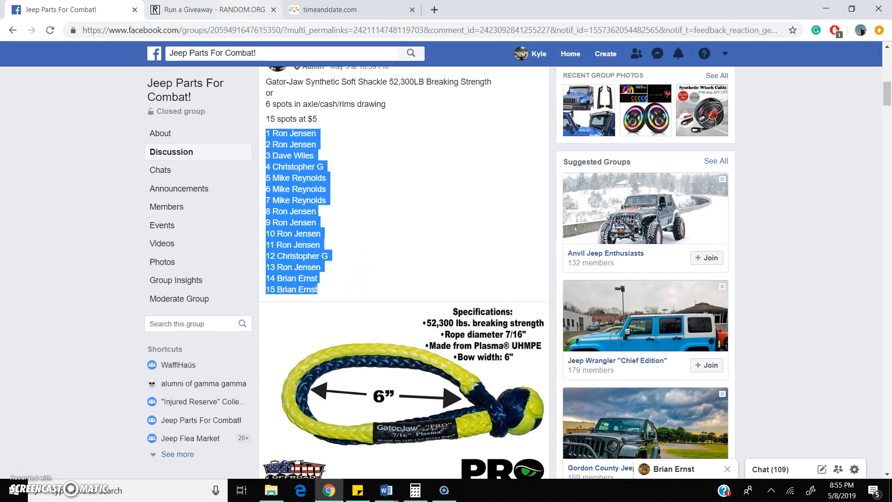
Step: Fill the giveaway form with description 'jaw or spots', the 15 entries, and a dice-rolled 9 rounds
left_click(213, 10)
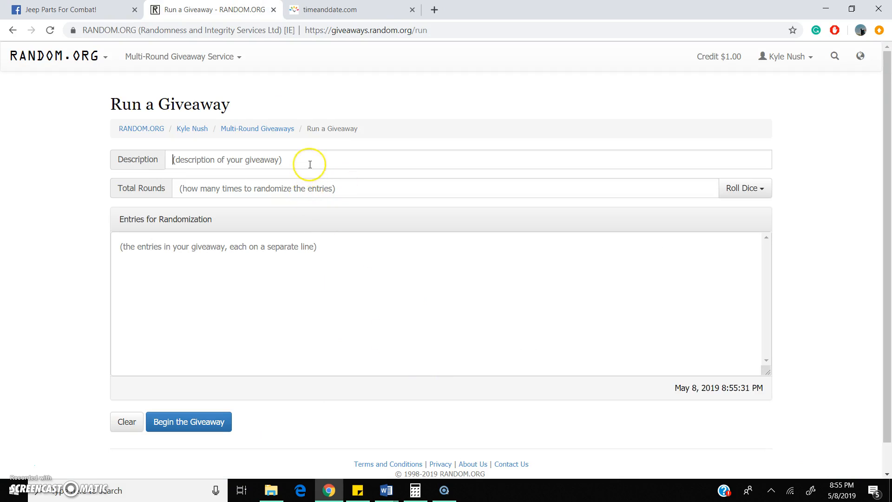
type("jaw or spots")
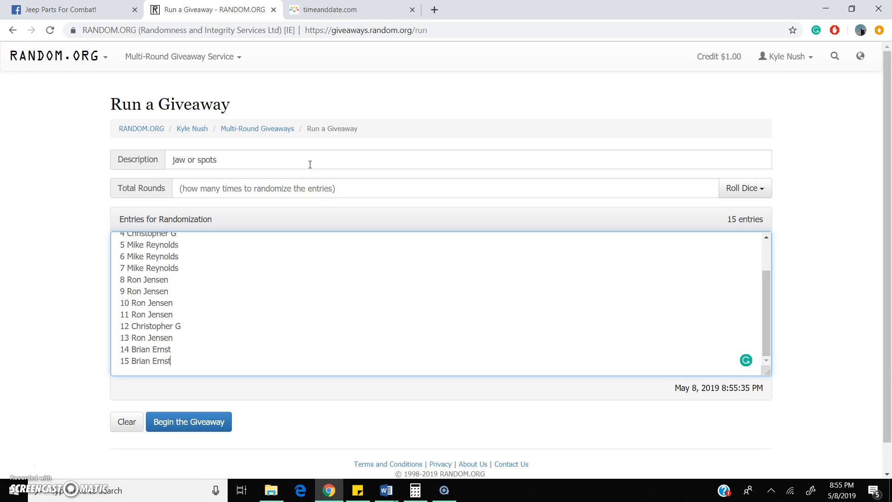
mouse_move(724, 263)
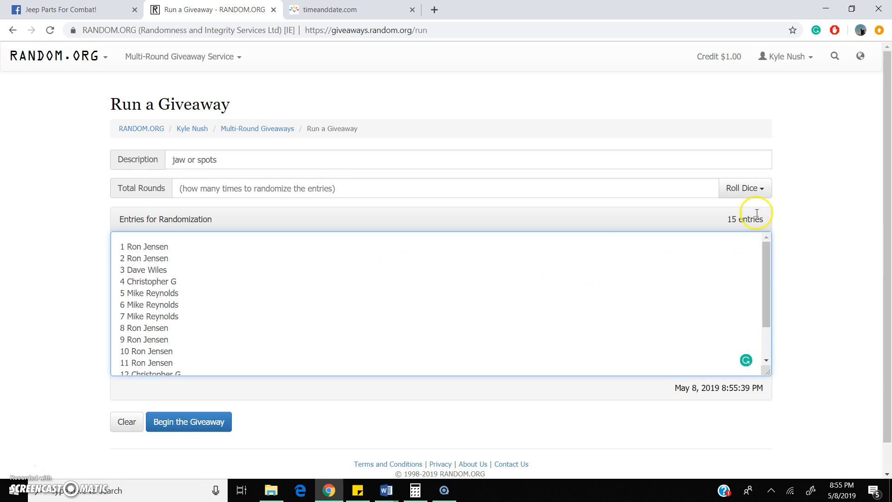
left_click(742, 188)
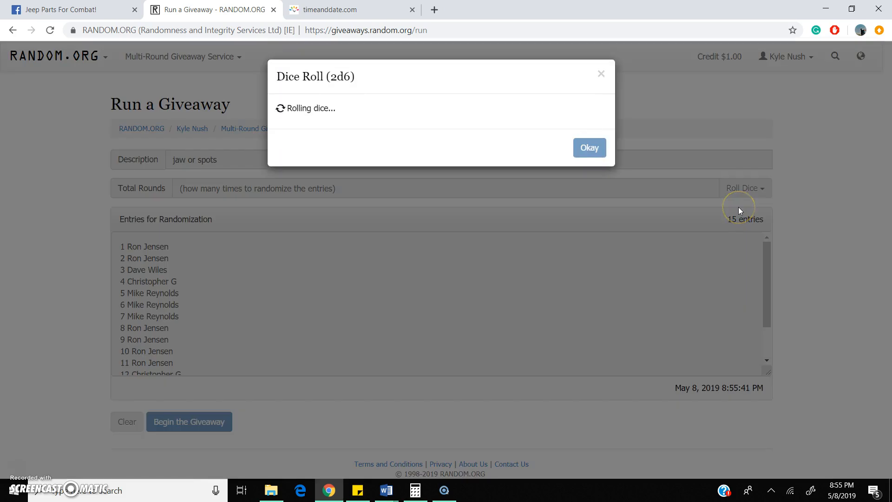
left_click(590, 147)
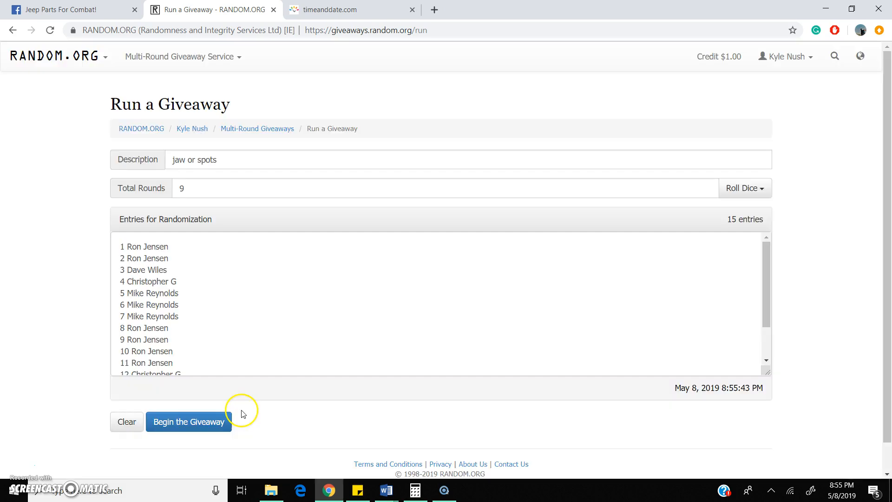
Step: Begin the giveaway and advance it through round 8 of 9
left_click(189, 422)
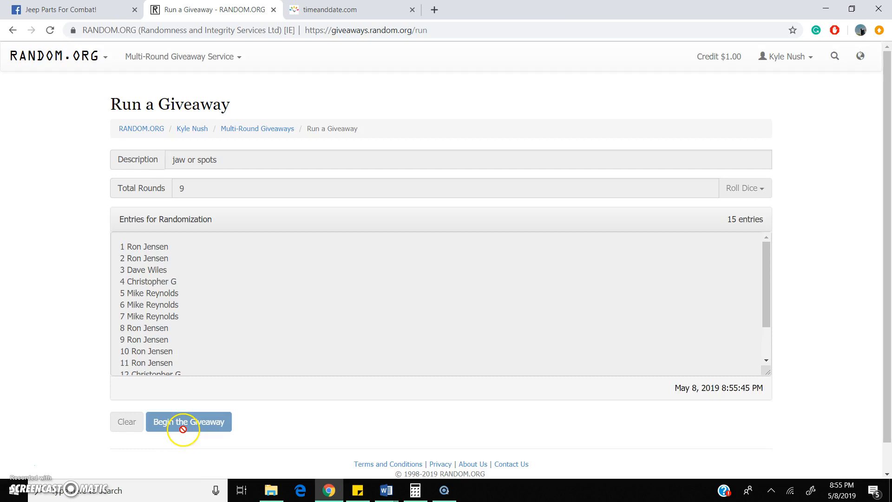
left_click(189, 422)
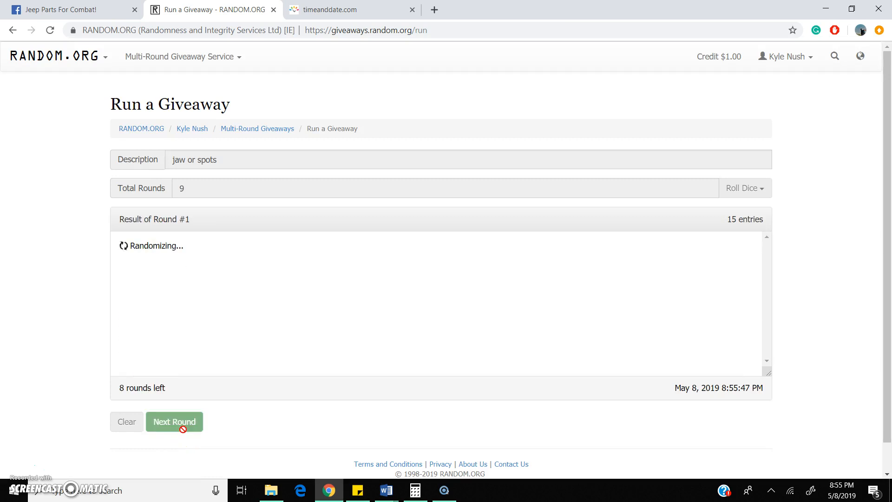
left_click(174, 422)
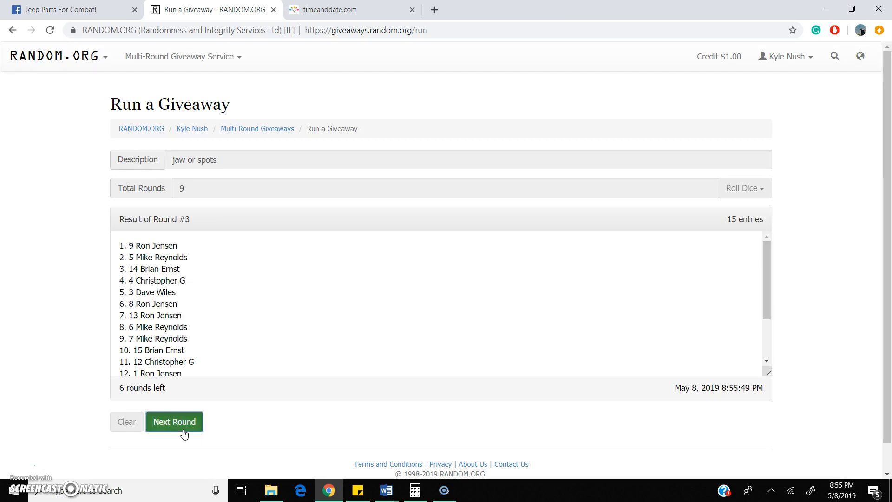
left_click(174, 423)
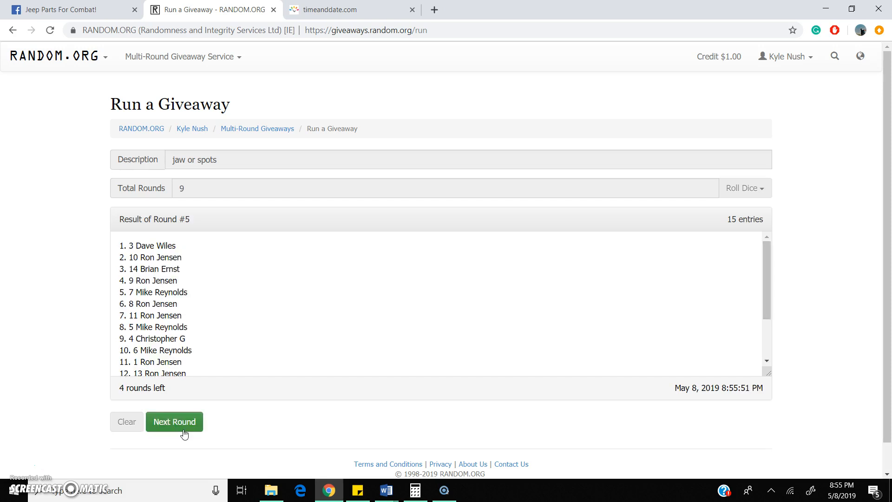
left_click(174, 422)
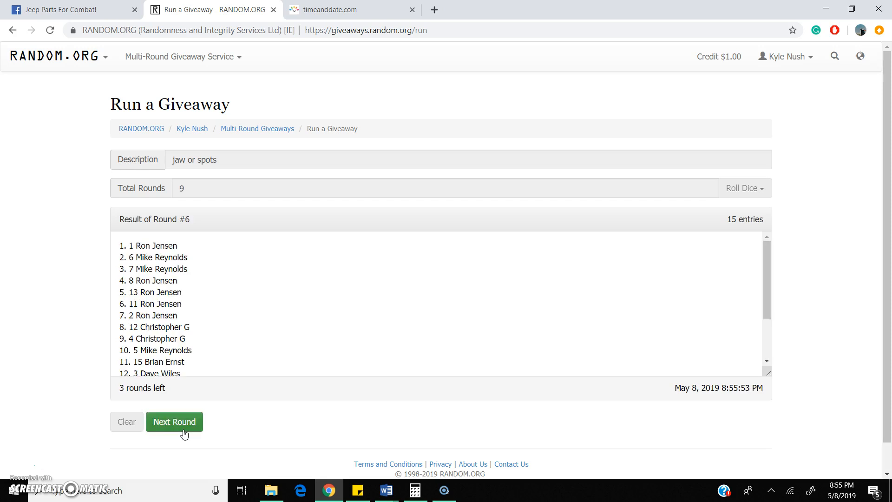
left_click(174, 422)
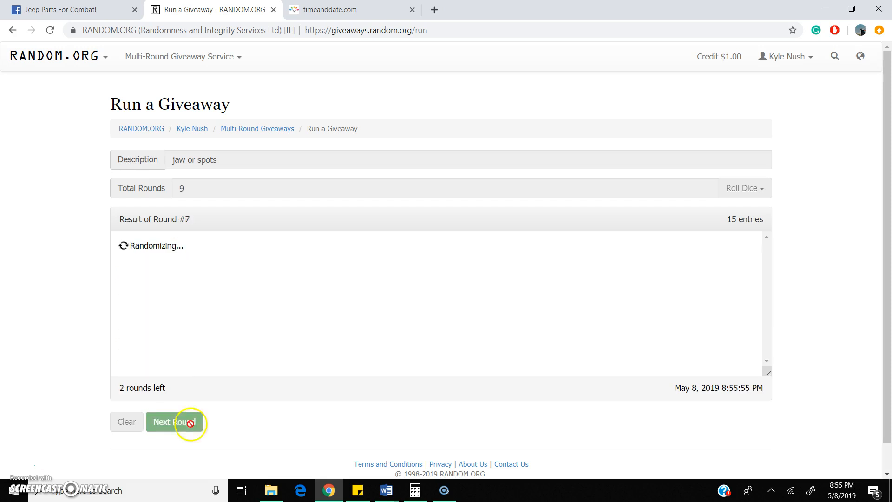
left_click(174, 422)
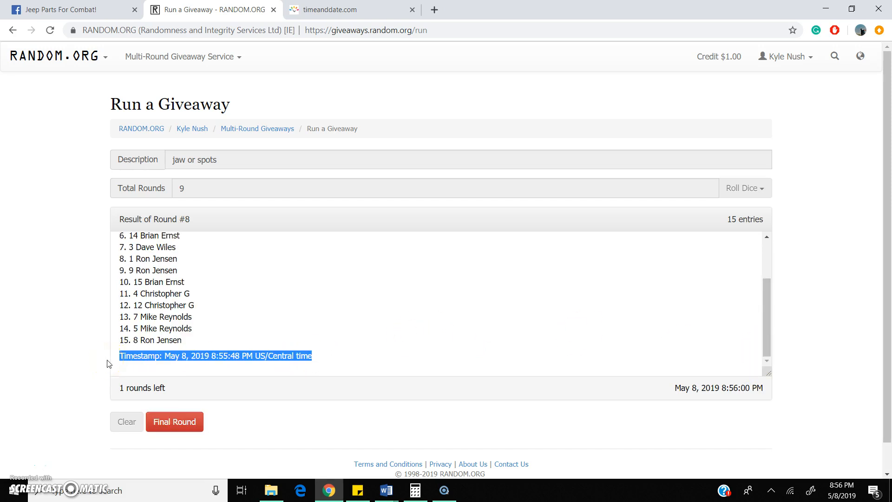
Step: Paste the giveaway timestamp into a Facebook reply and check the clock showing 8:56
left_click(68, 9)
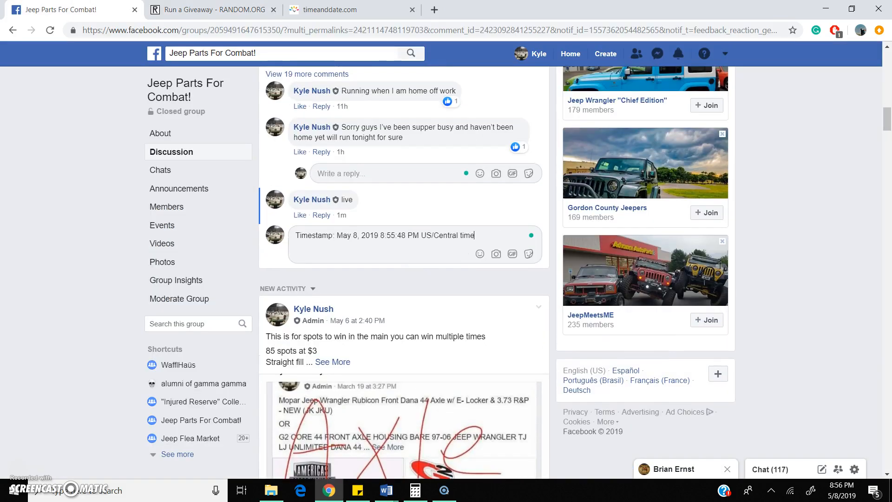
left_click(351, 9)
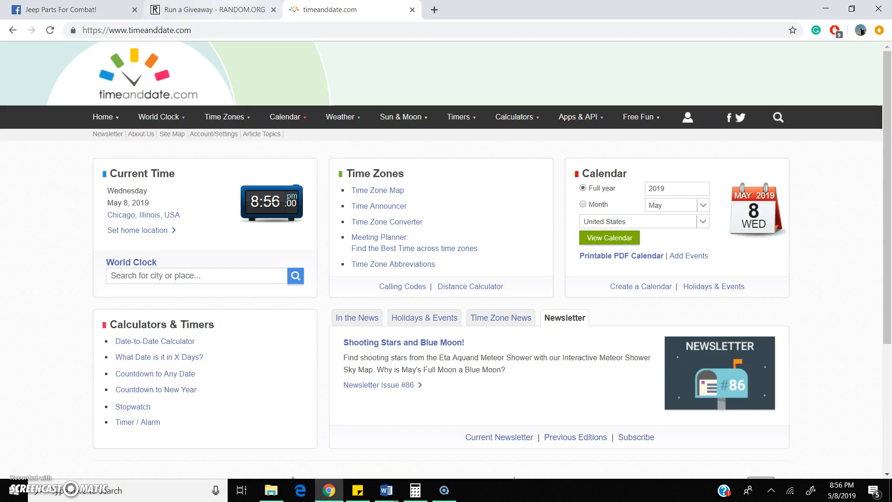
Step: Finish round 9 of 9 and post its 8:56:02 PM timestamp as a Facebook comment
left_click(211, 9)
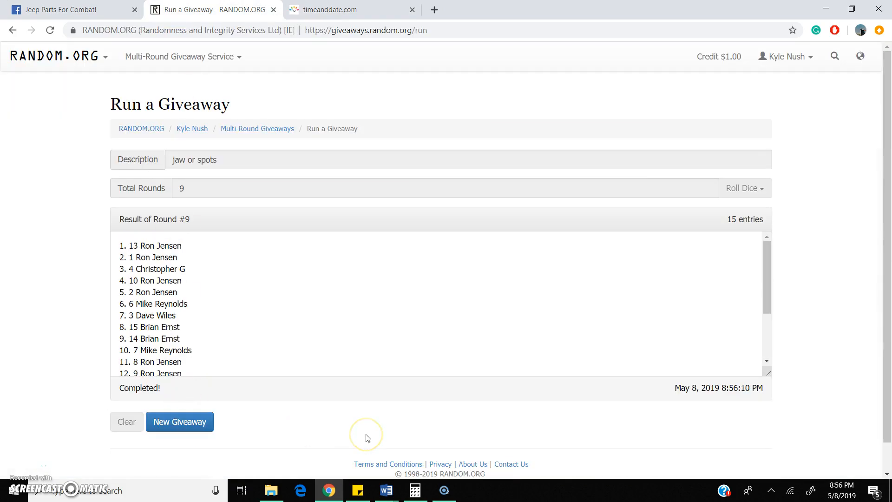
mouse_move(607, 348)
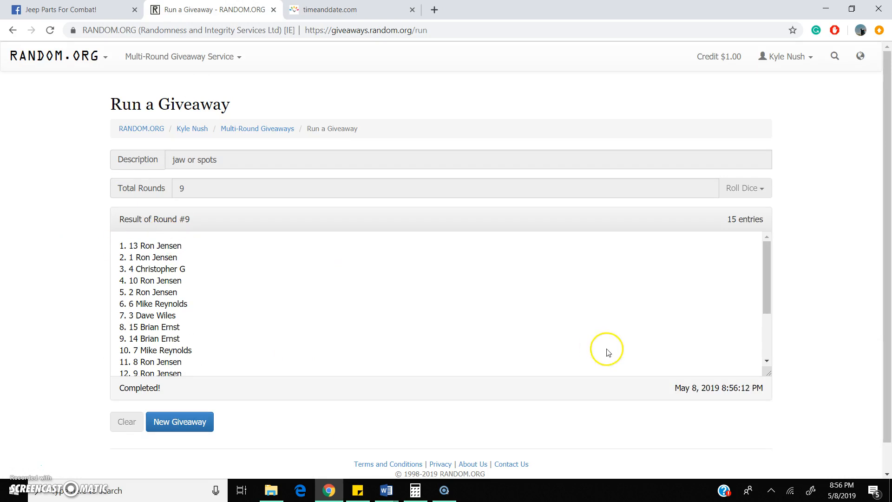
scroll("down", 3)
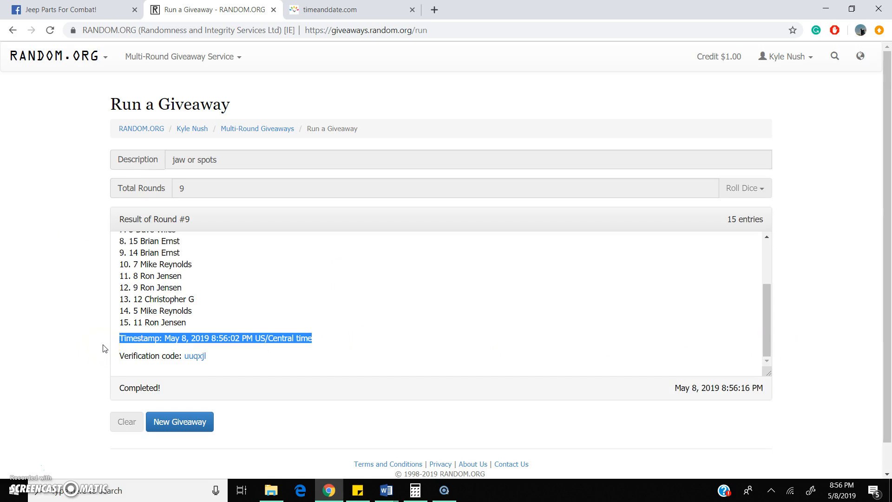
left_click(72, 10)
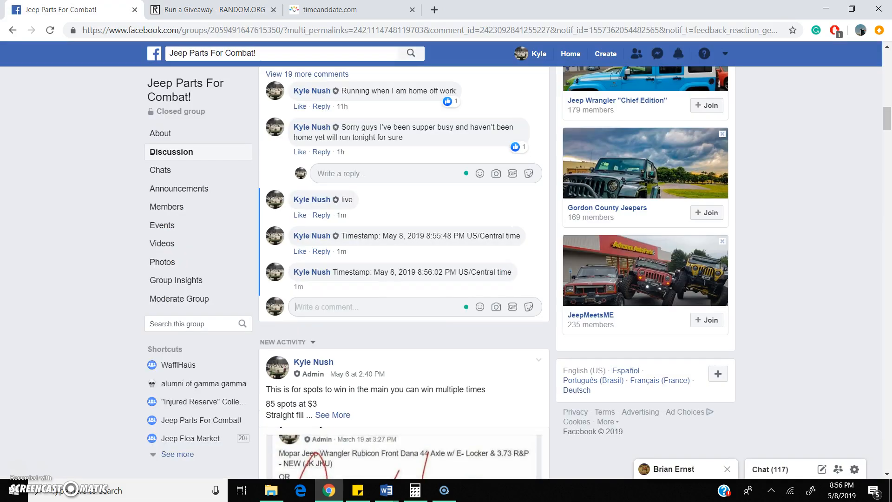
left_click(350, 9)
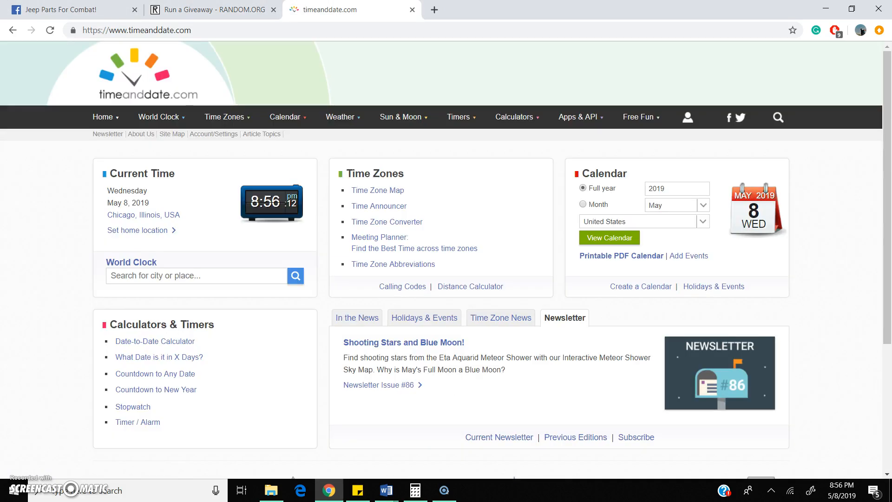
left_click(211, 9)
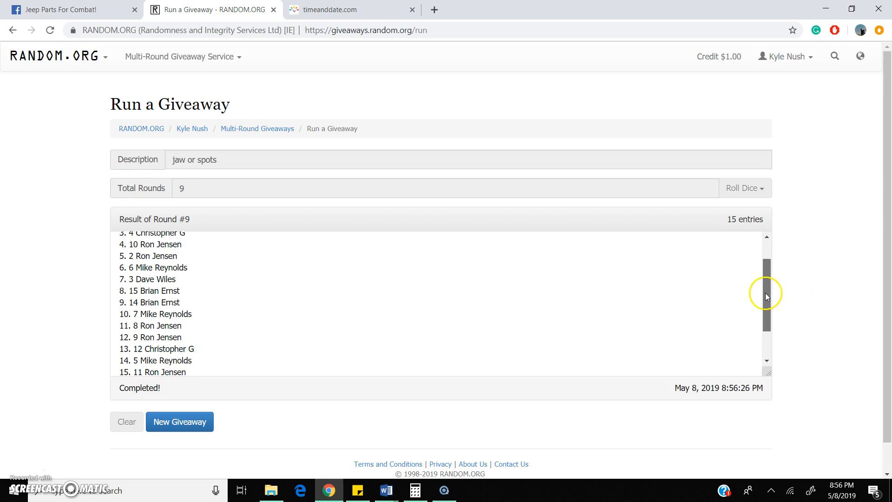
Step: Scroll the Round #9 result to the verification code, then view both timestamp comments on Facebook
scroll("down", 3)
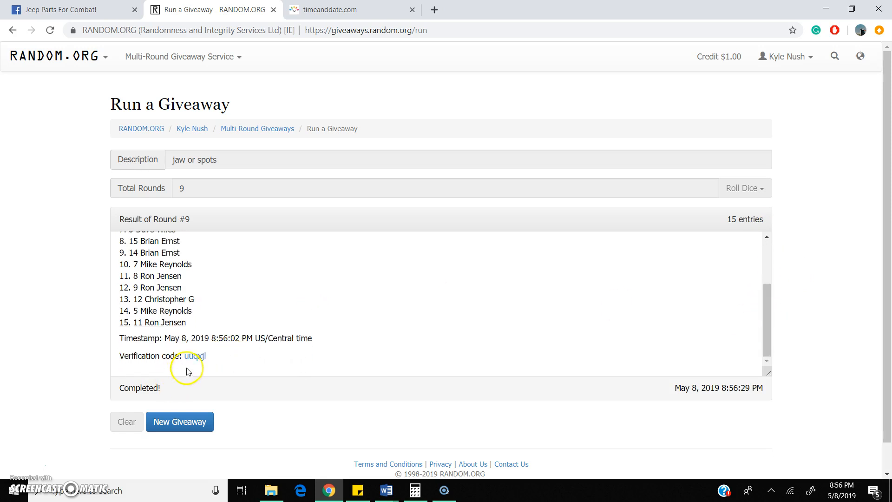
left_click(71, 9)
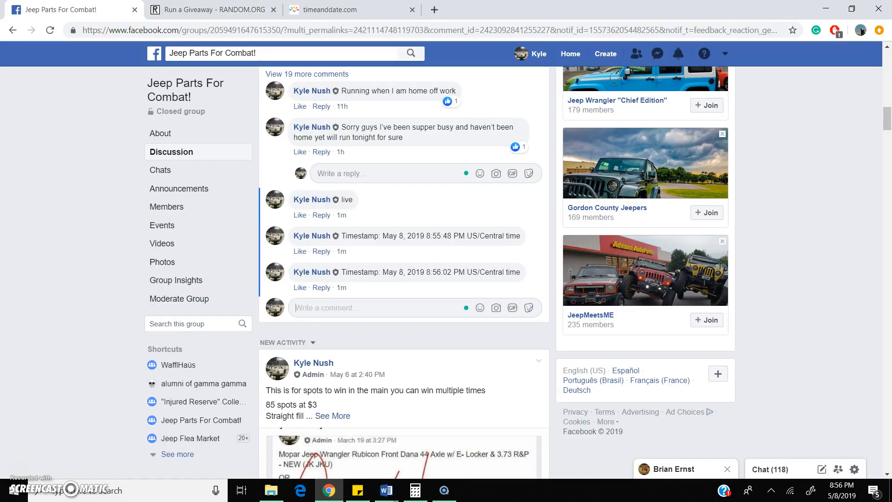